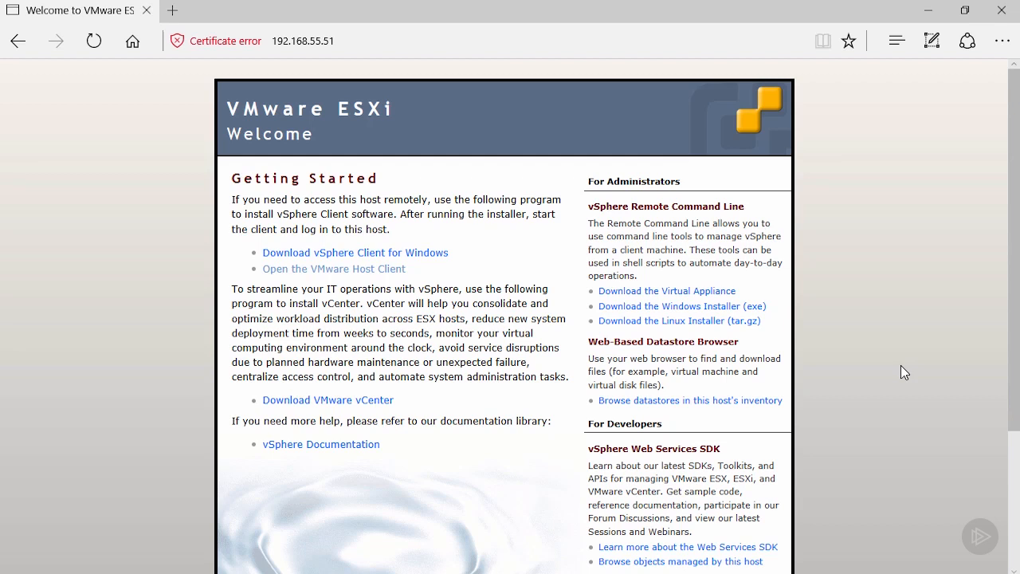
{"action": "mouse_move", "coordinate": [386, 287]}
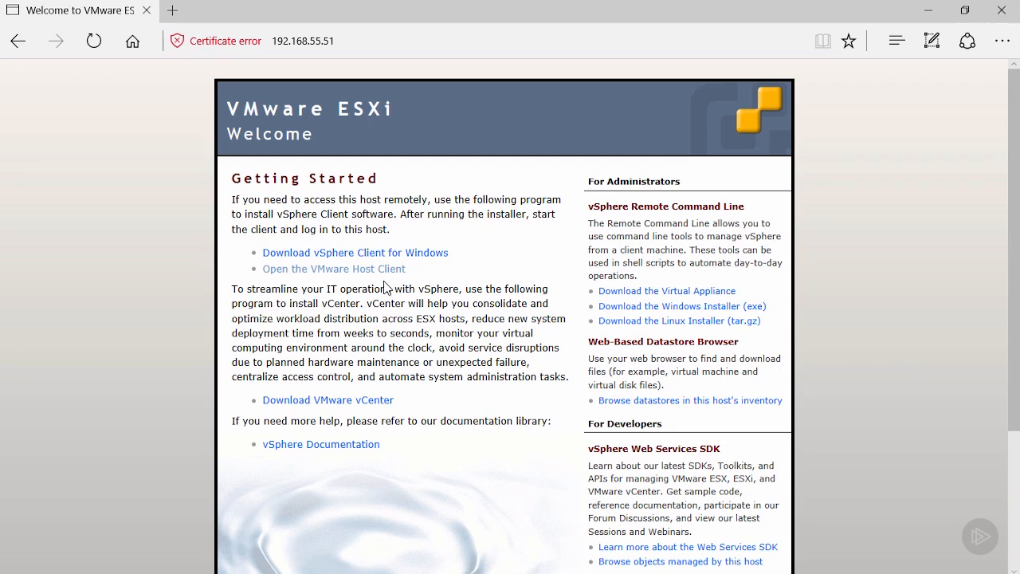
Sign in to the ESXi Host Client as root from the welcome page.
{"action": "left_click", "coordinate": [333, 268]}
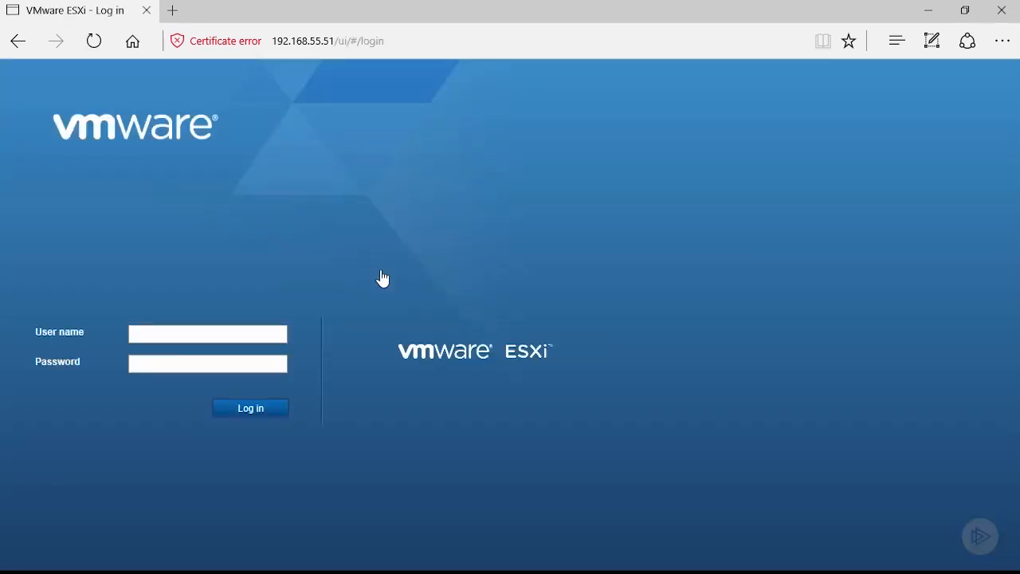
{"action": "type", "text": "root"}
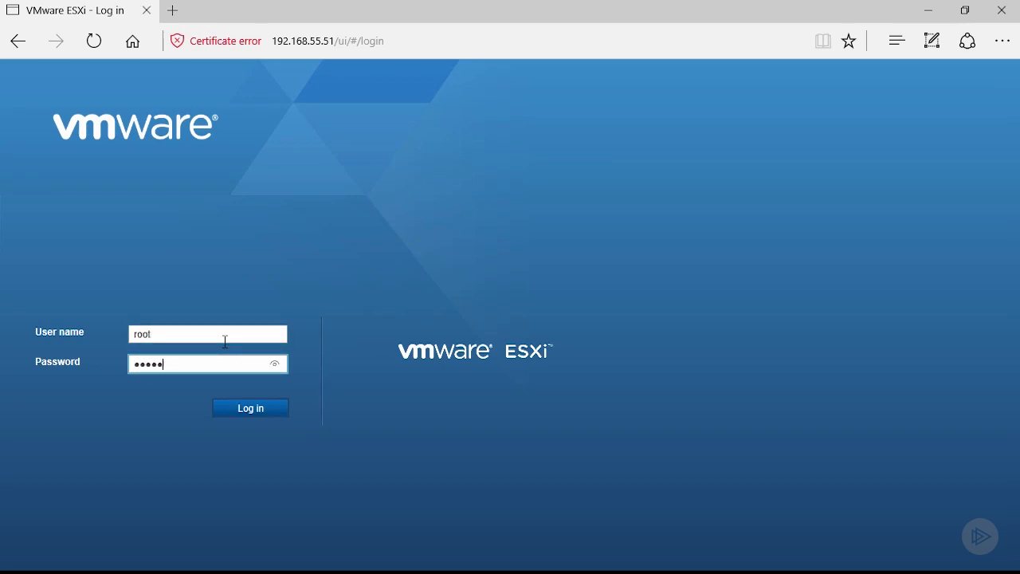
{"action": "left_click", "coordinate": [250, 408]}
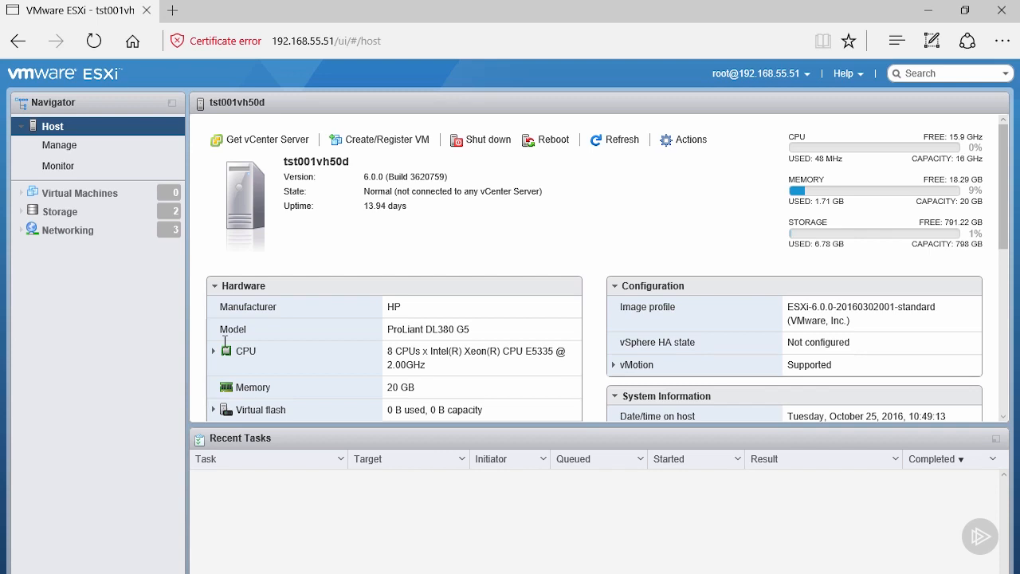
{"action": "mouse_move", "coordinate": [226, 345]}
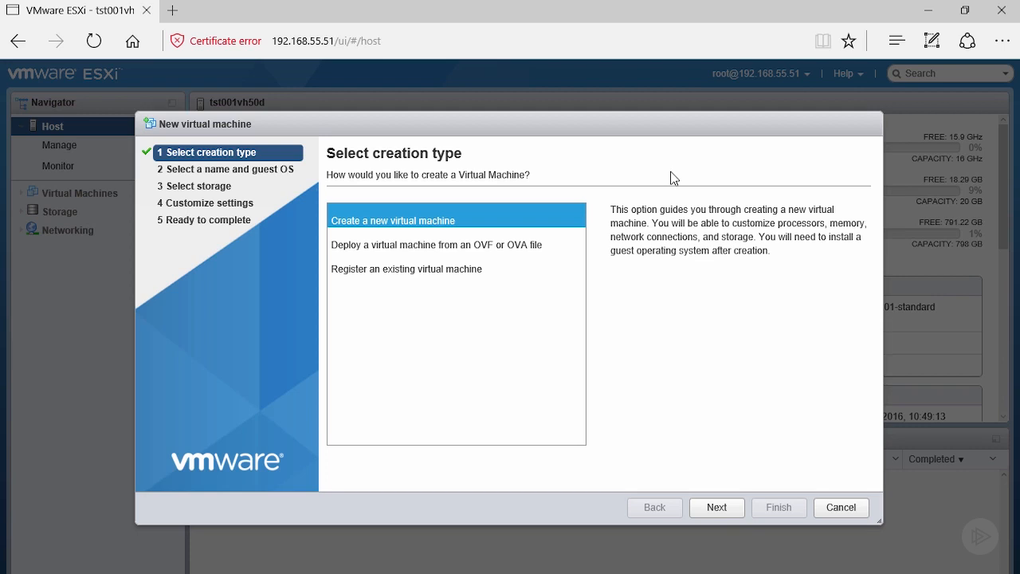
Choose 'Deploy a virtual machine from an OVF or OVA file' and continue to file selection.
{"action": "left_click", "coordinate": [436, 245]}
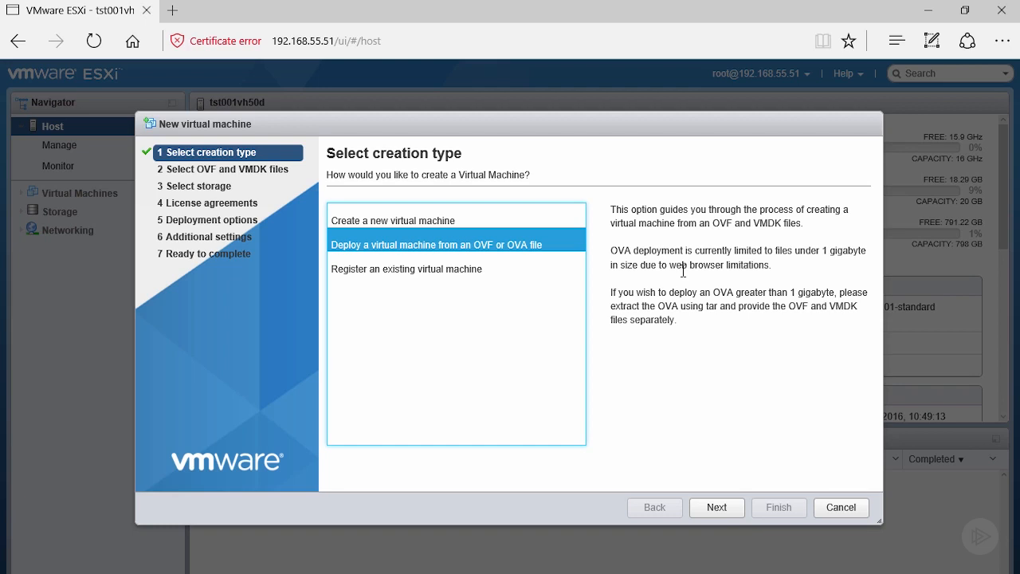
{"action": "mouse_move", "coordinate": [684, 278]}
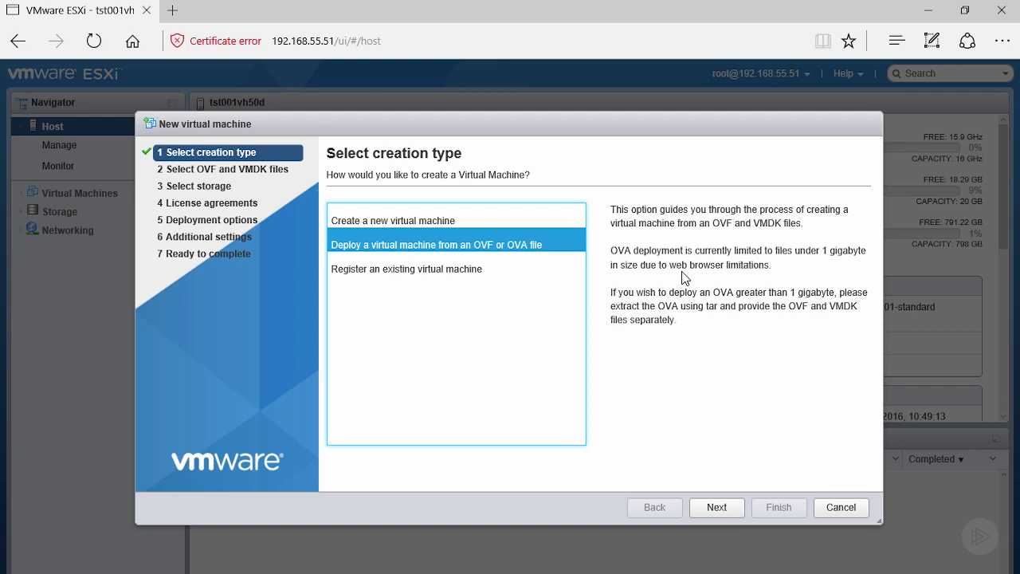
{"action": "mouse_move", "coordinate": [717, 507]}
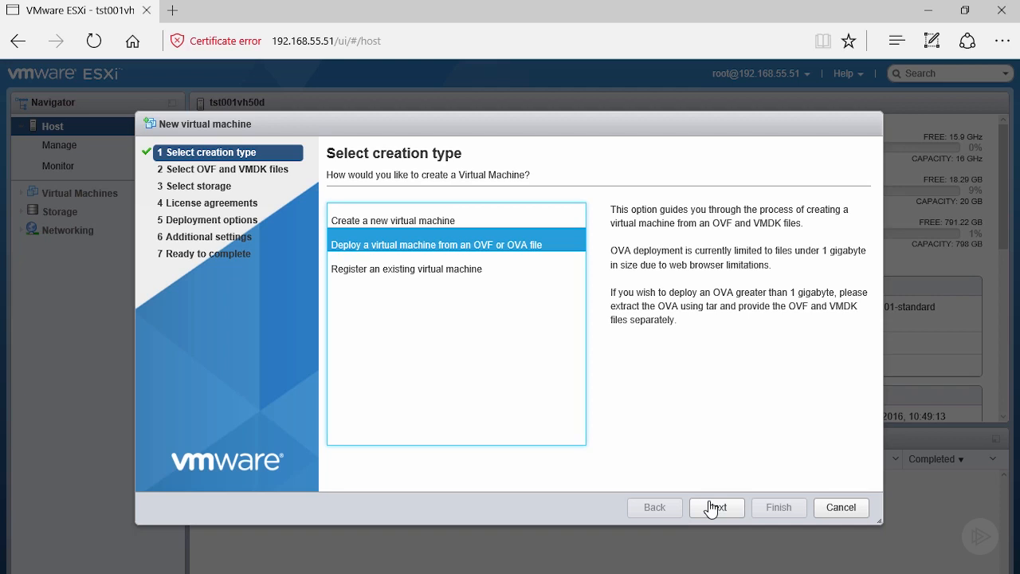
{"action": "left_click", "coordinate": [715, 506]}
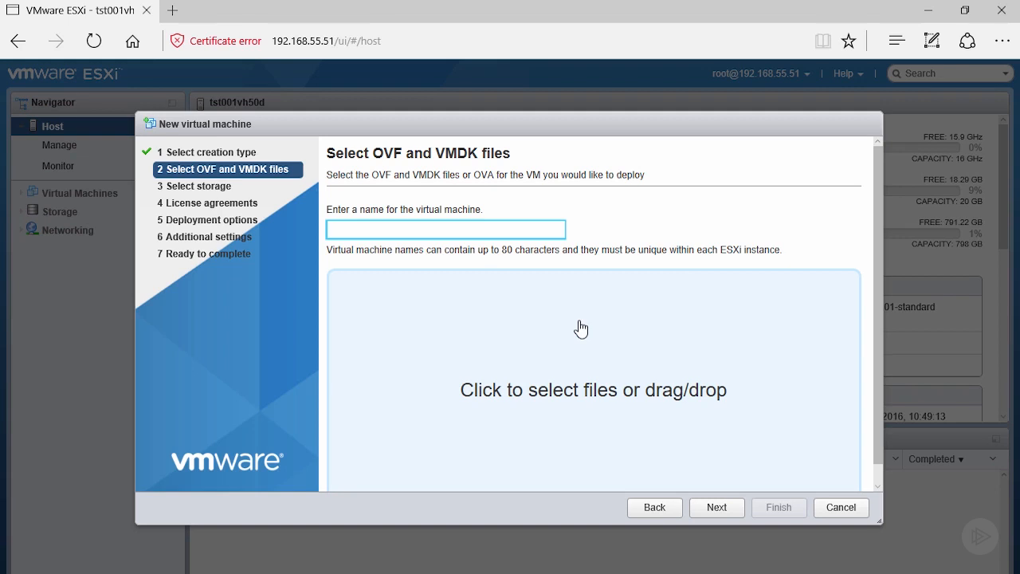
Name the new VM test-san01 and bring up the file picker for its deployment files.
{"action": "left_click", "coordinate": [445, 230]}
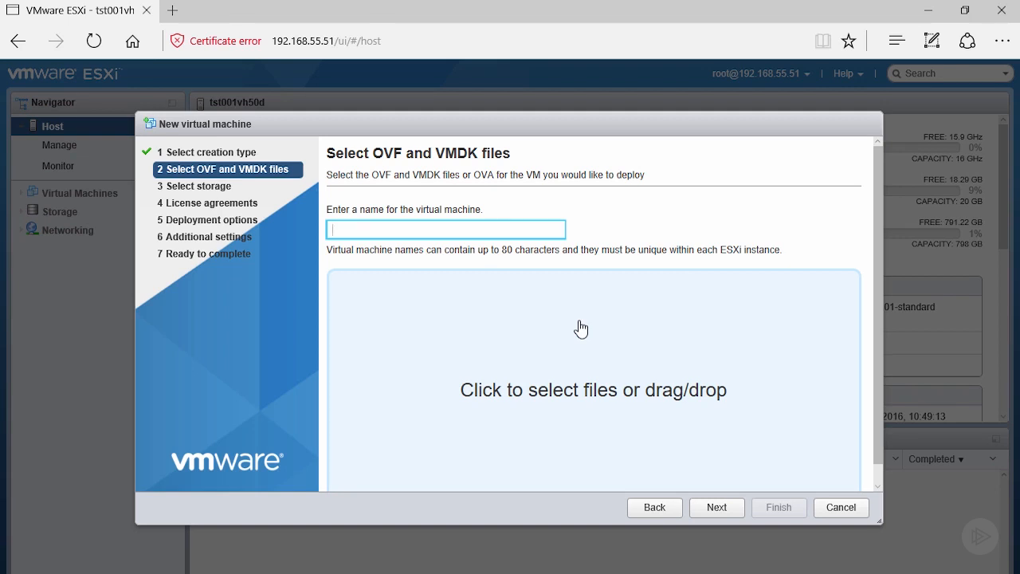
{"action": "left_click", "coordinate": [446, 229]}
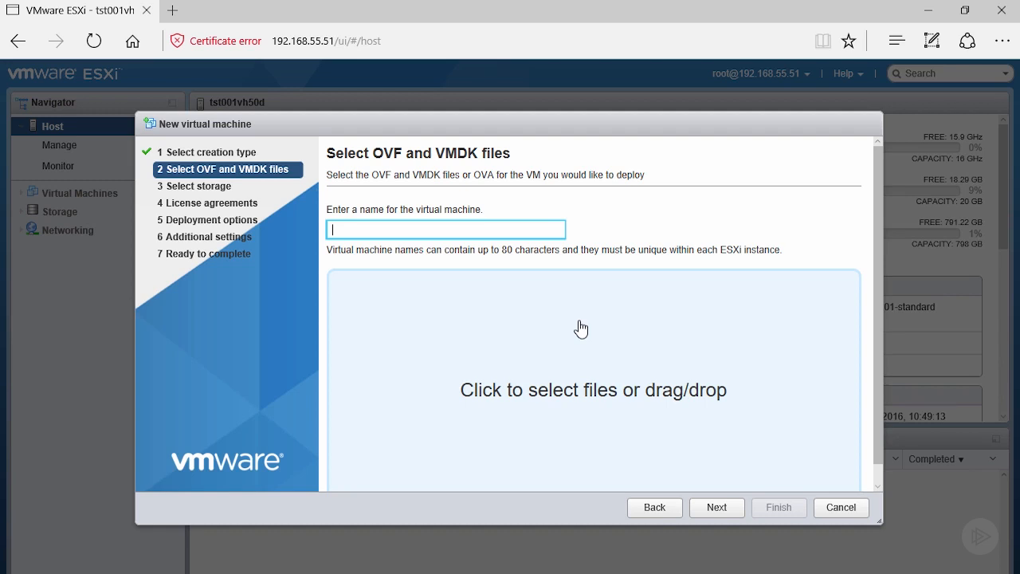
{"action": "type", "text": "test-san01"}
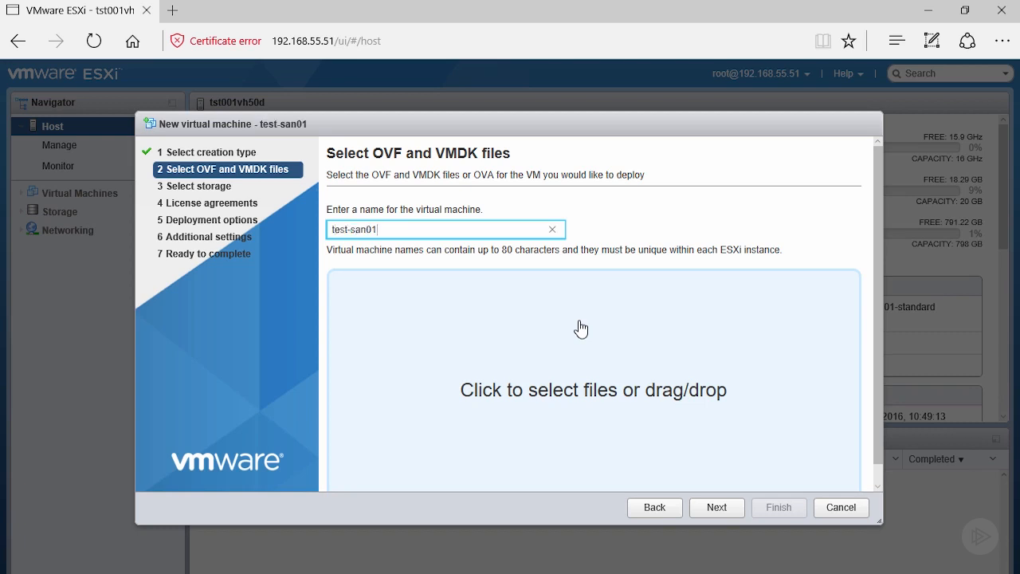
{"action": "mouse_move", "coordinate": [624, 433]}
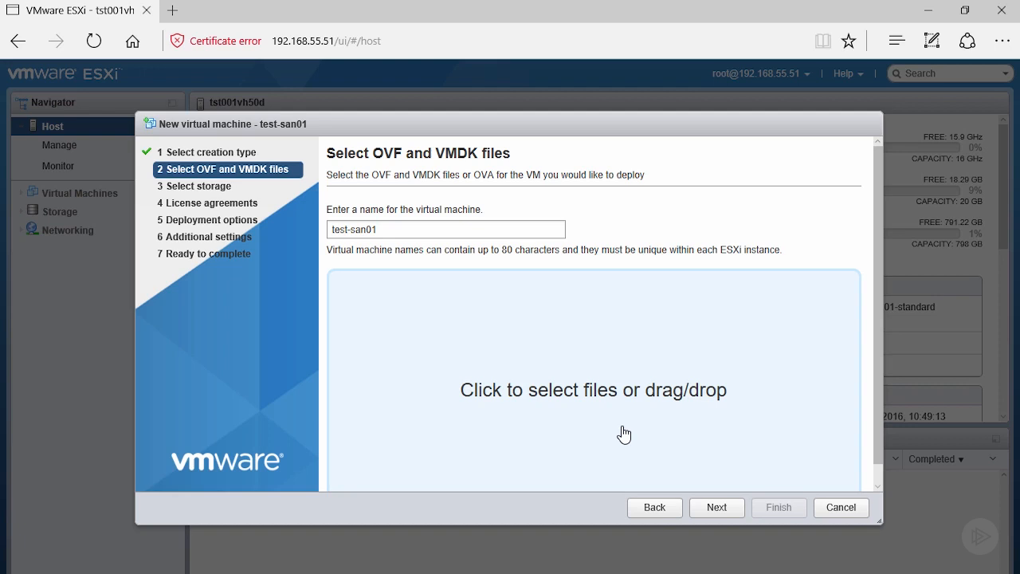
{"action": "left_click", "coordinate": [593, 389]}
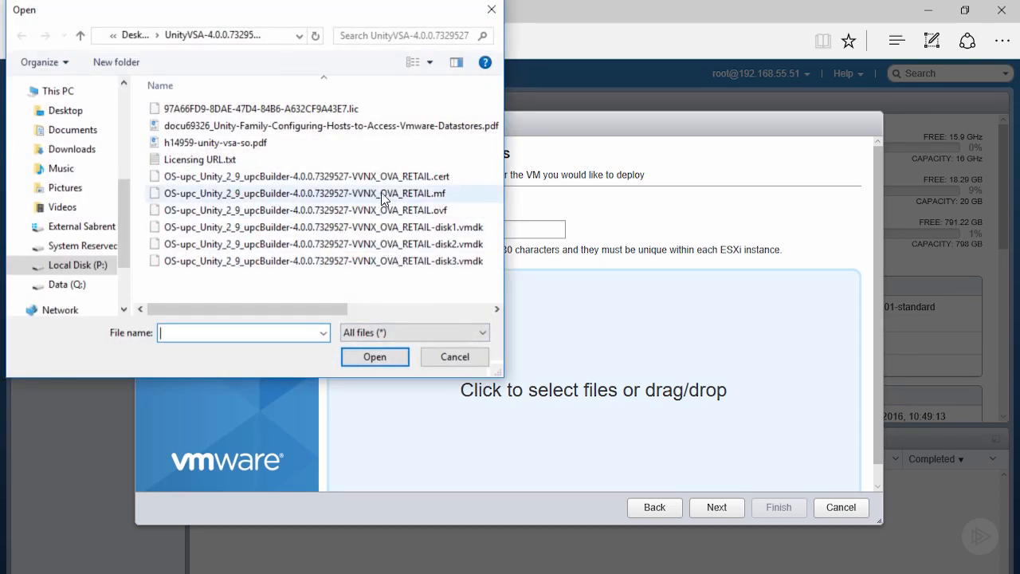
Load the Unity VSA .mf, .ovf and three .vmdk files into the deployment.
{"action": "left_click", "coordinate": [325, 262]}
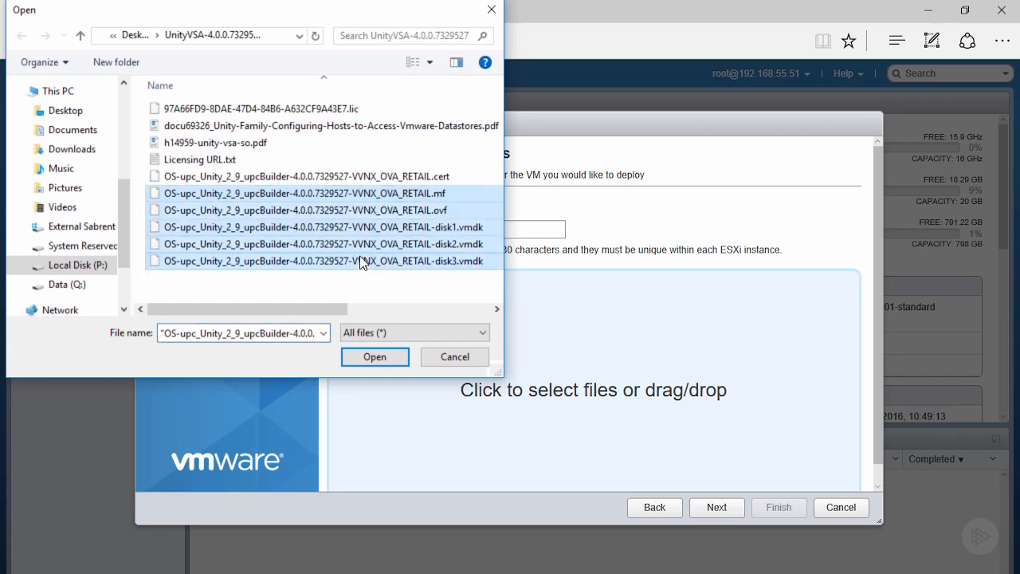
{"action": "left_click", "coordinate": [375, 357]}
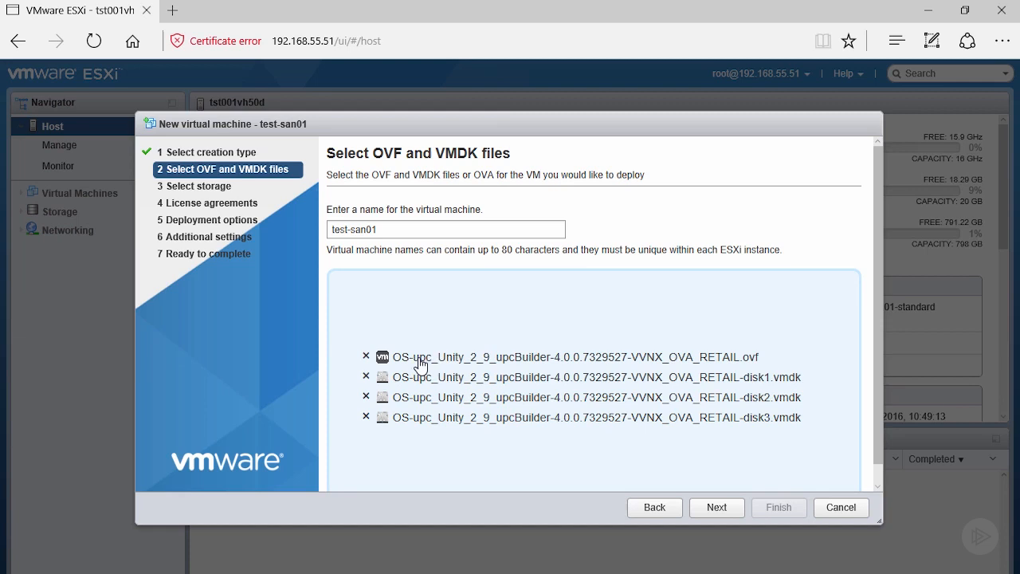
{"action": "mouse_move", "coordinate": [551, 446]}
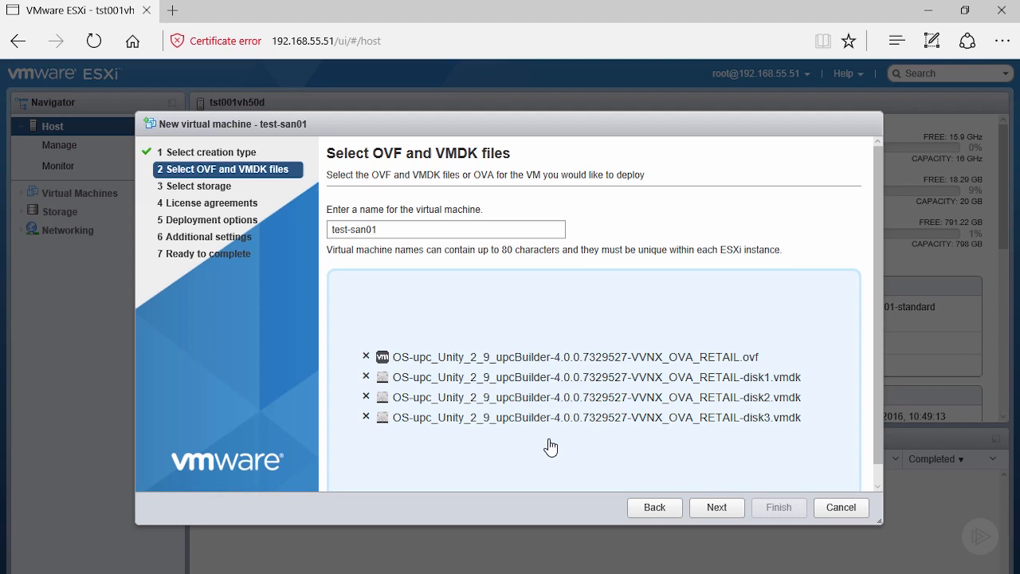
{"action": "mouse_move", "coordinate": [679, 466]}
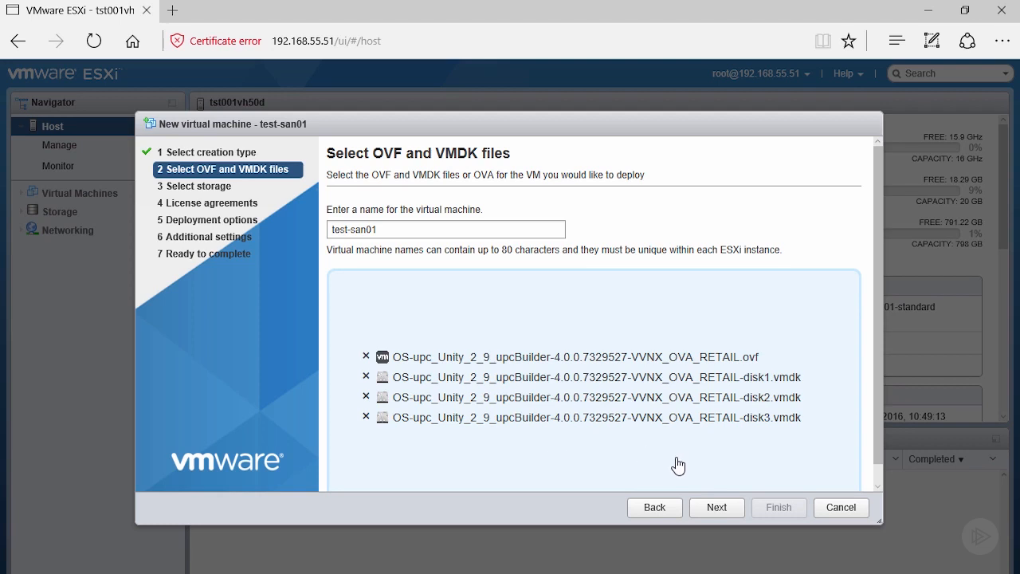
Store the VM on the vsa_os_ds01 datastore and continue to deployment options.
{"action": "left_click", "coordinate": [717, 507]}
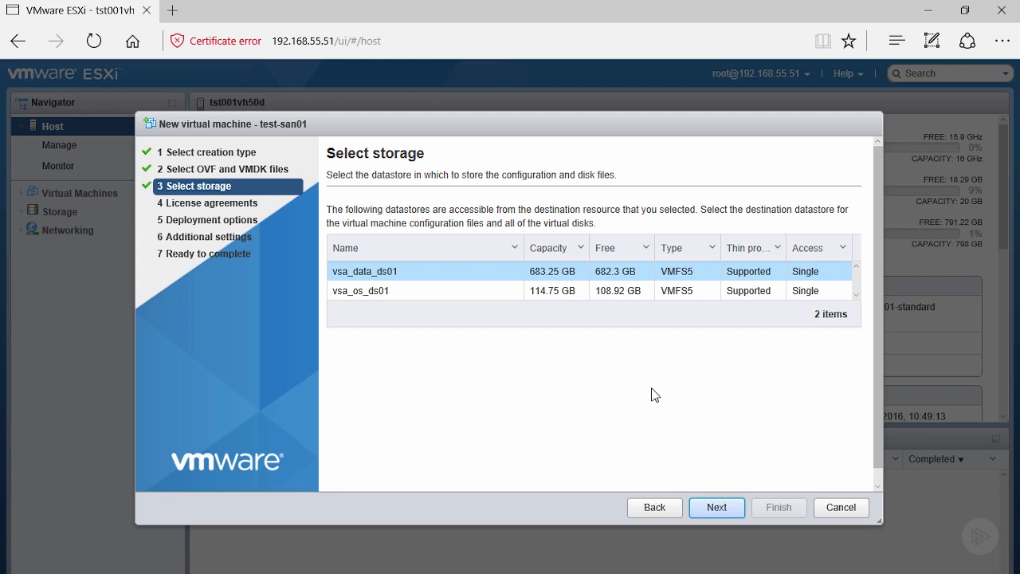
{"action": "mouse_move", "coordinate": [476, 313]}
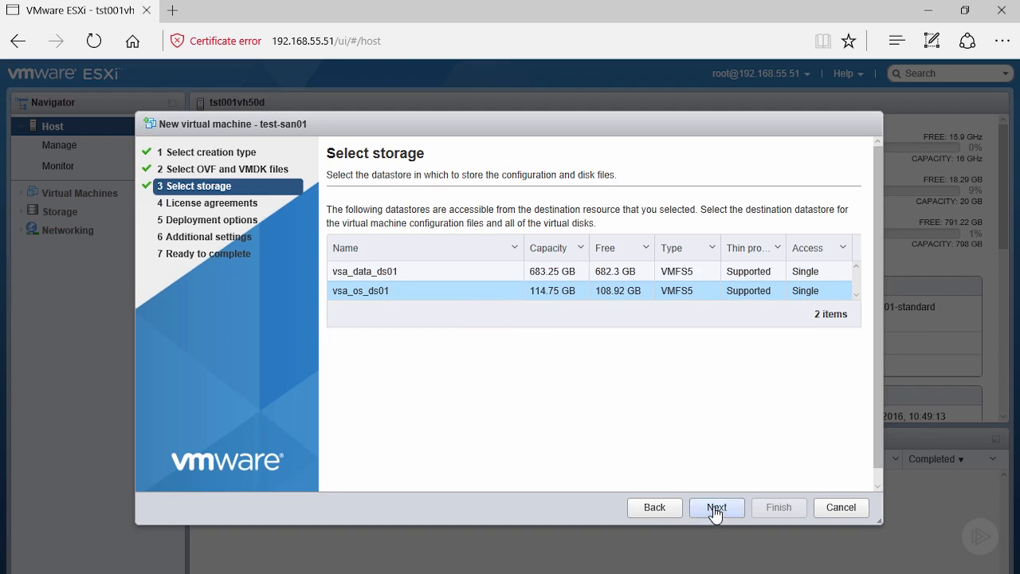
{"action": "left_click", "coordinate": [715, 507]}
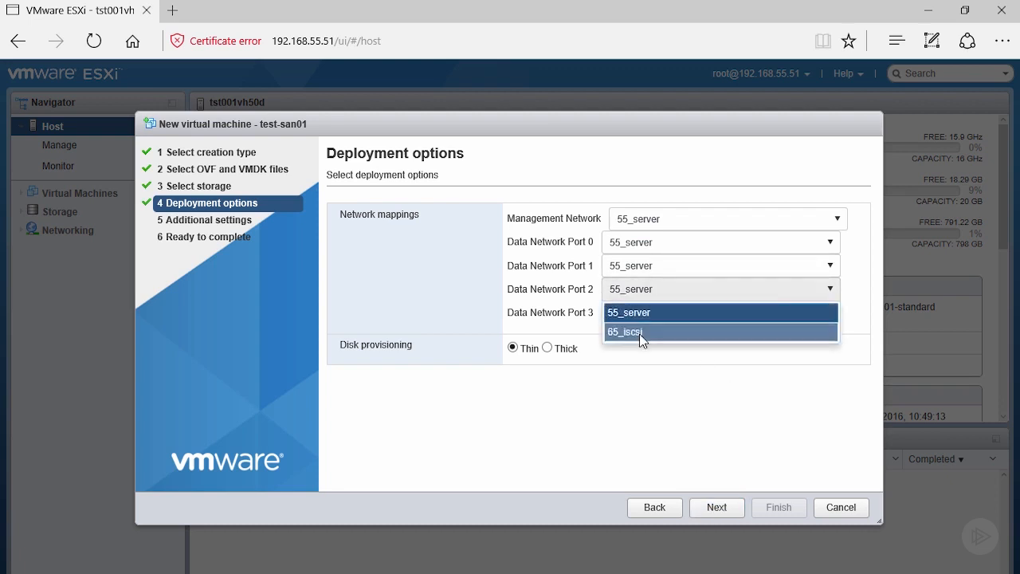
Map Data Network Ports 2 and 3 to 65_iscsi, keep thin provisioning, and continue.
{"action": "left_click", "coordinate": [625, 332]}
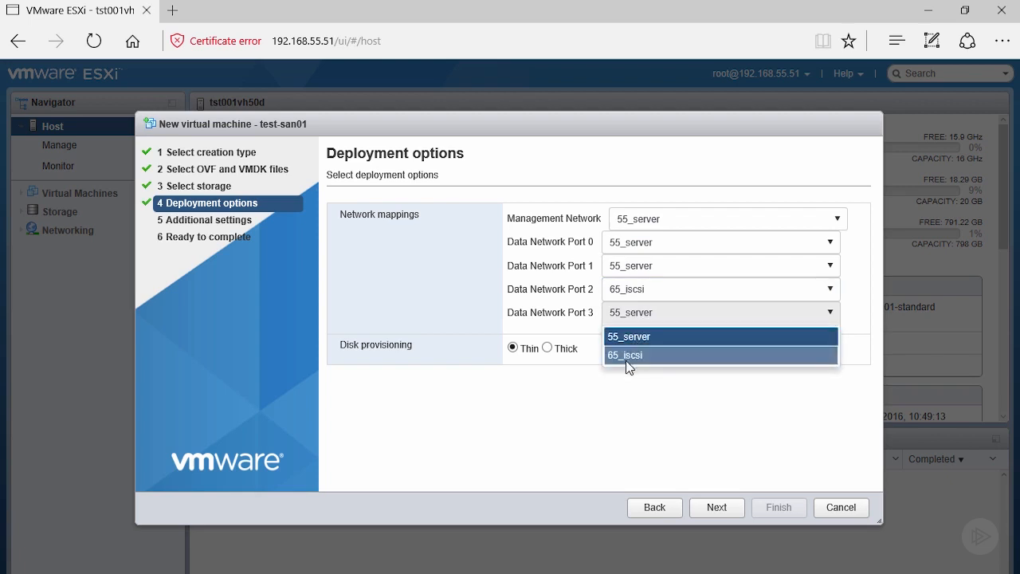
{"action": "left_click", "coordinate": [625, 354]}
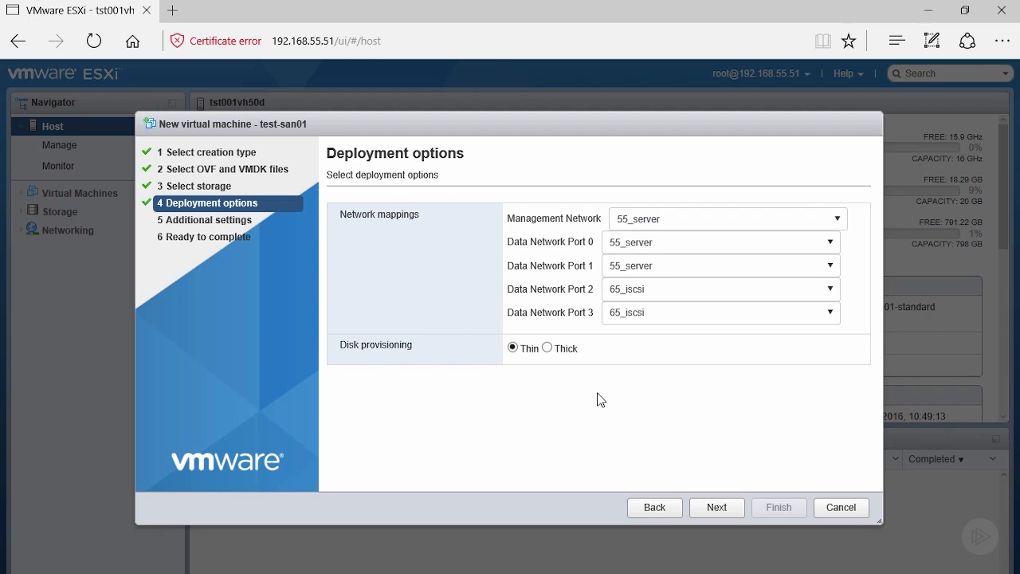
{"action": "left_click", "coordinate": [717, 507]}
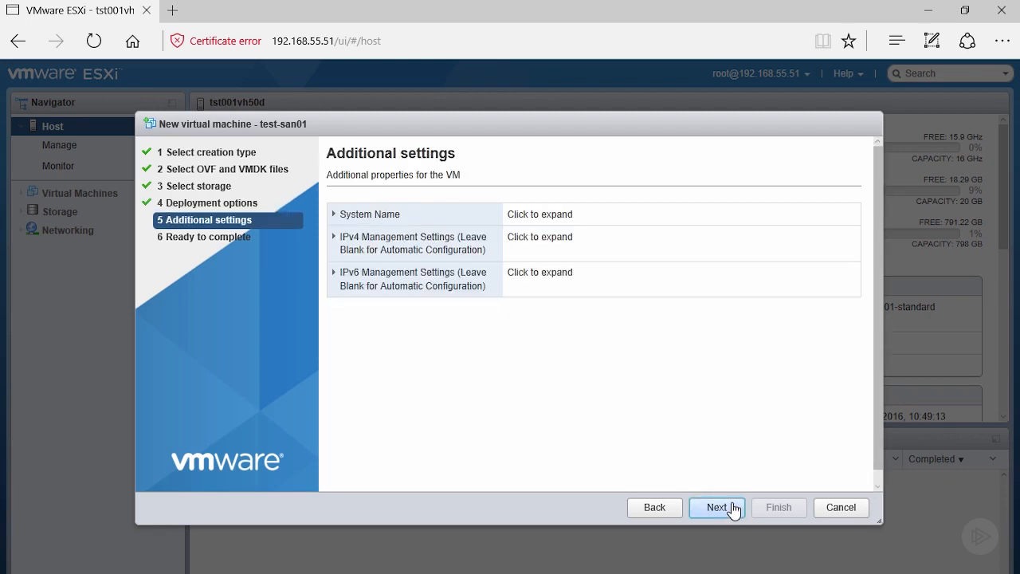
{"action": "mouse_move", "coordinate": [518, 354]}
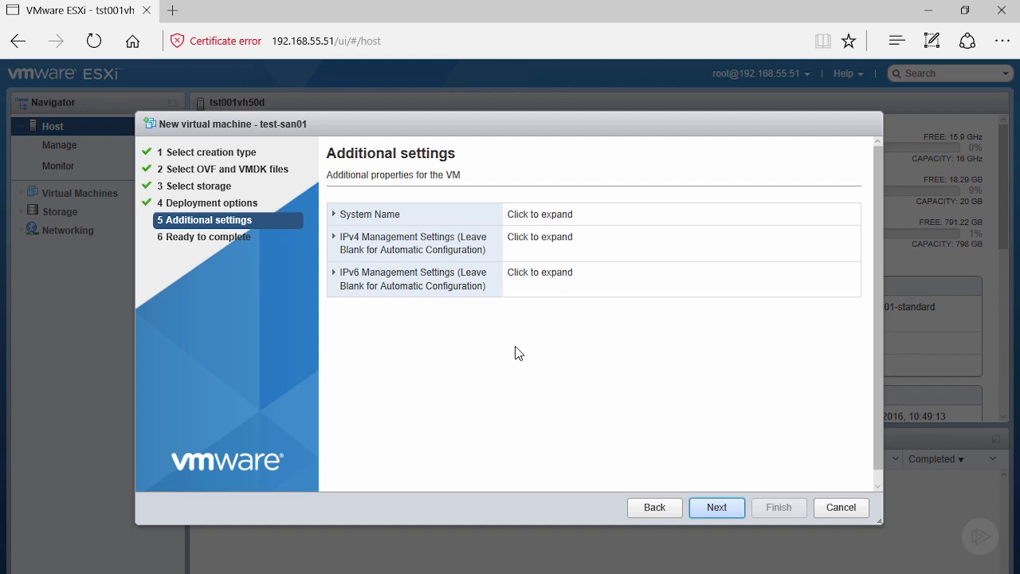
Set the appliance system name to test-san01.
{"action": "left_click", "coordinate": [370, 214]}
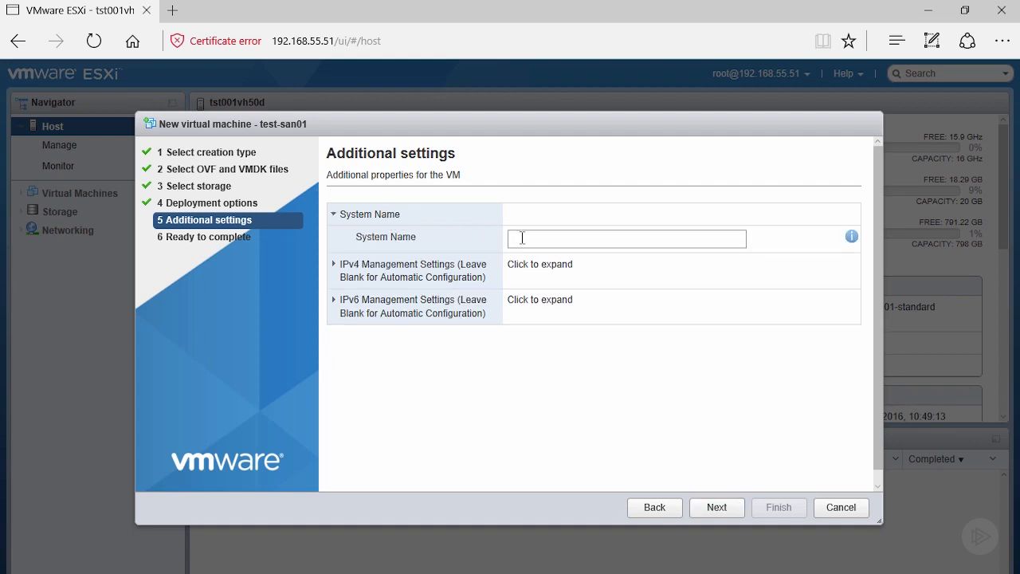
{"action": "type", "text": "test-s"}
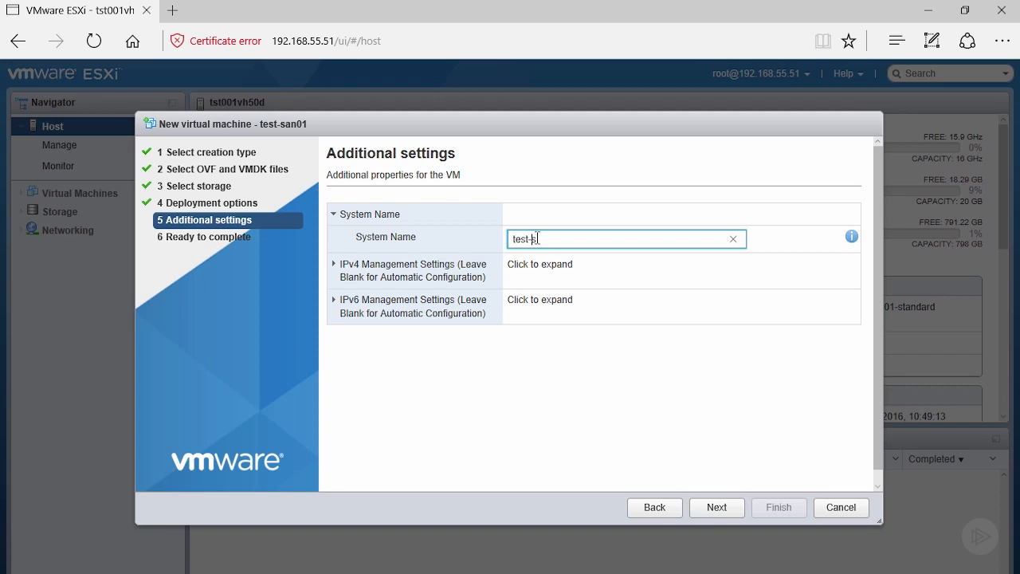
{"action": "type", "text": "an01"}
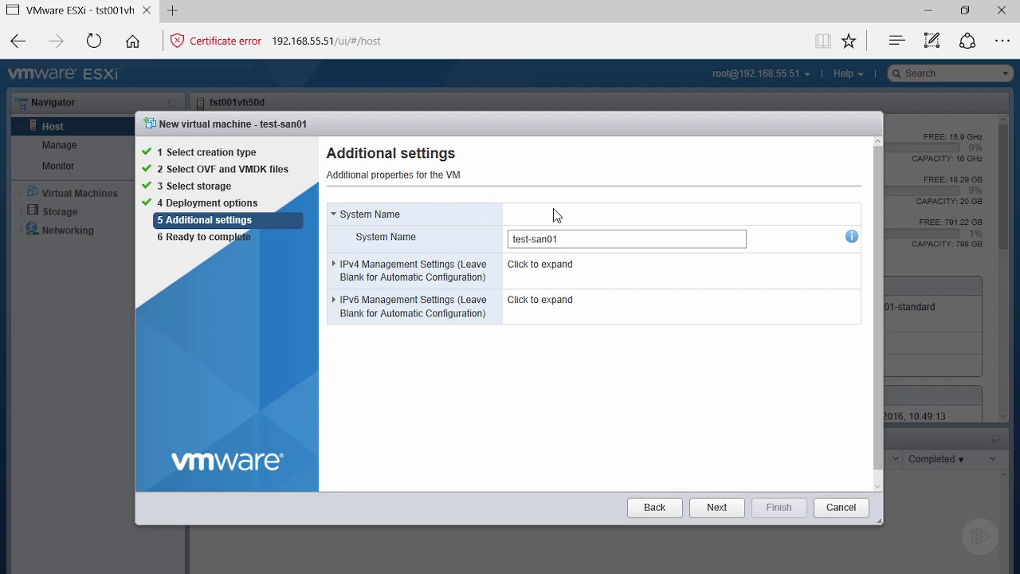
{"action": "mouse_move", "coordinate": [465, 245]}
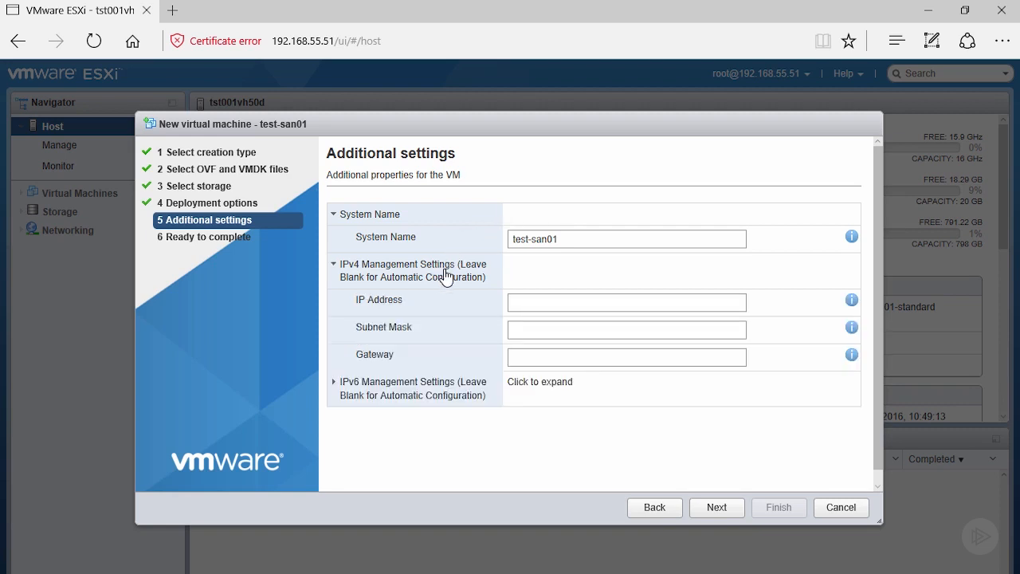
Enter management IP 192.168.55.100, mask 255.255.255.0 and gateway 192.168.55.250.
{"action": "left_click", "coordinate": [627, 303]}
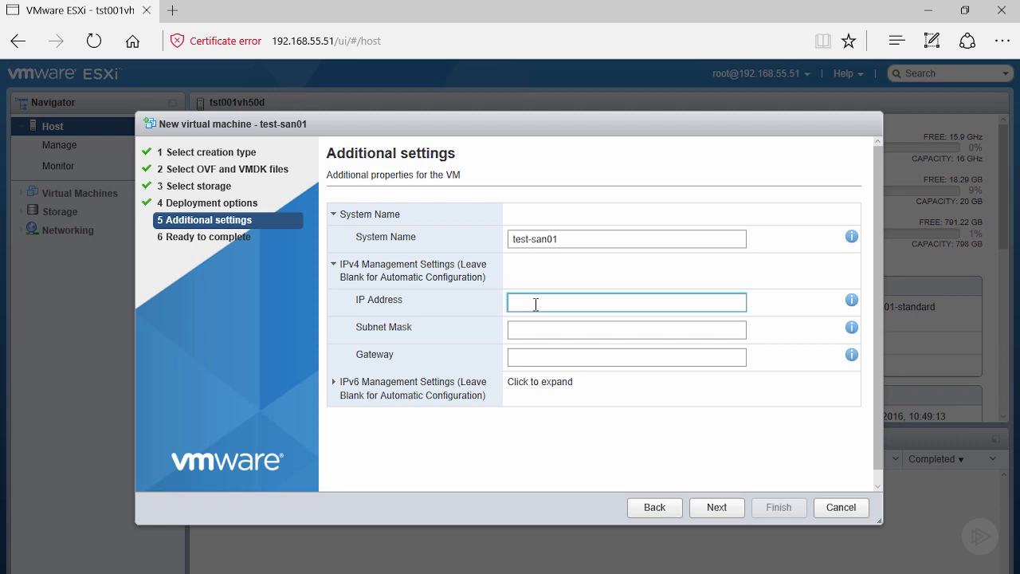
{"action": "mouse_move", "coordinate": [569, 271]}
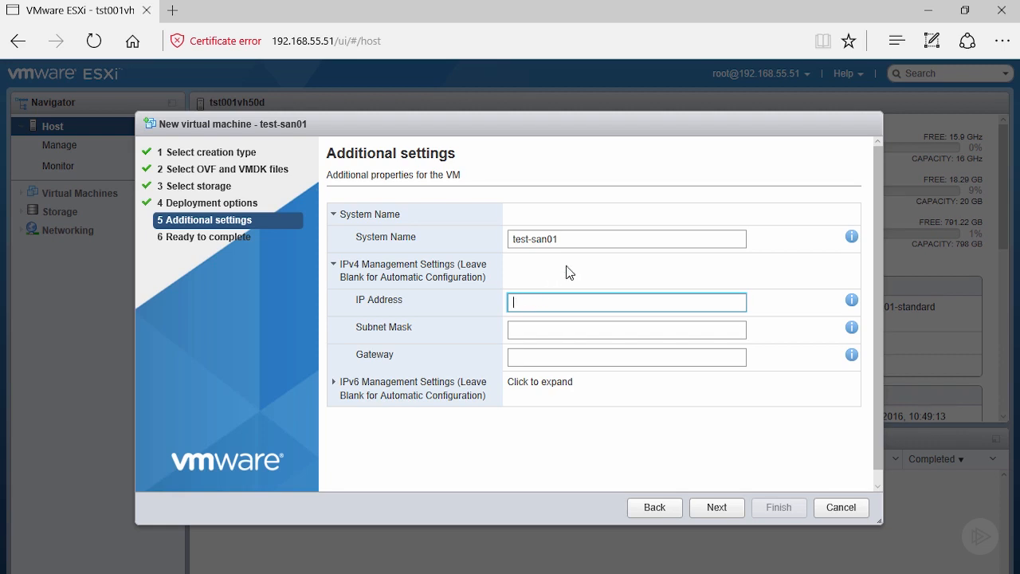
{"action": "type", "text": "192.168.55.250"}
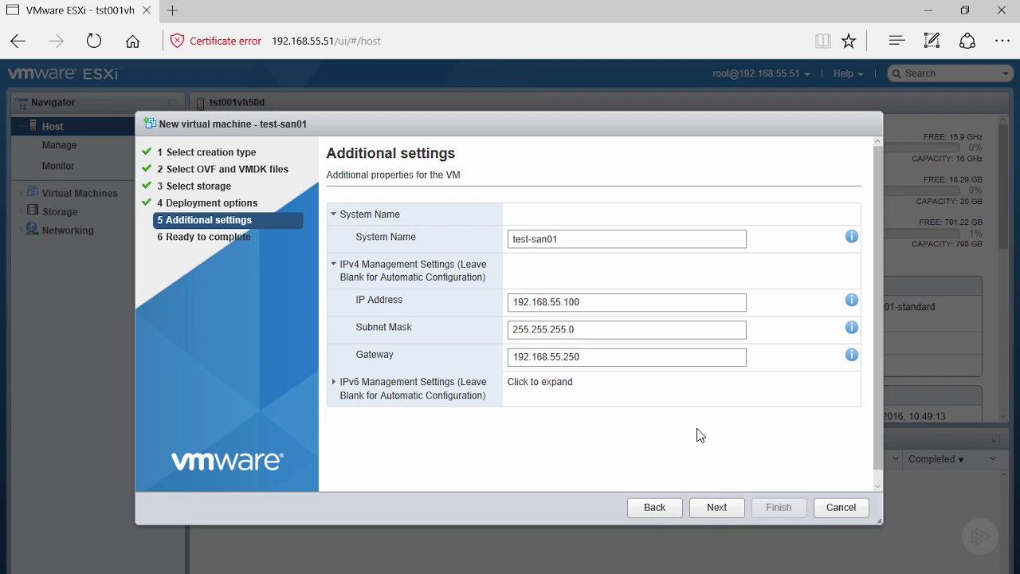
{"action": "mouse_move", "coordinate": [717, 507]}
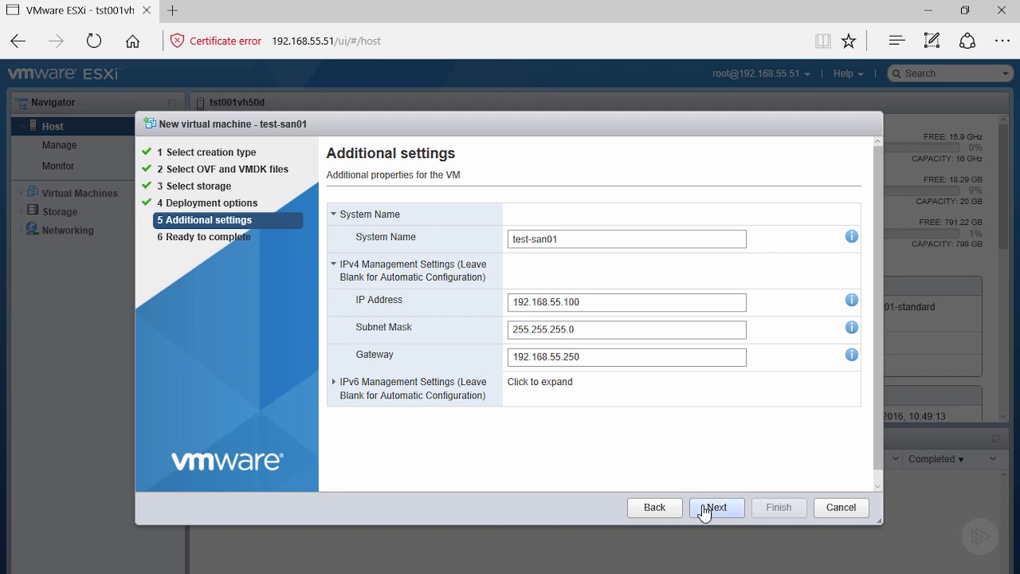
Reach the Ready to complete summary for test-san01 and review it.
{"action": "left_click", "coordinate": [717, 507]}
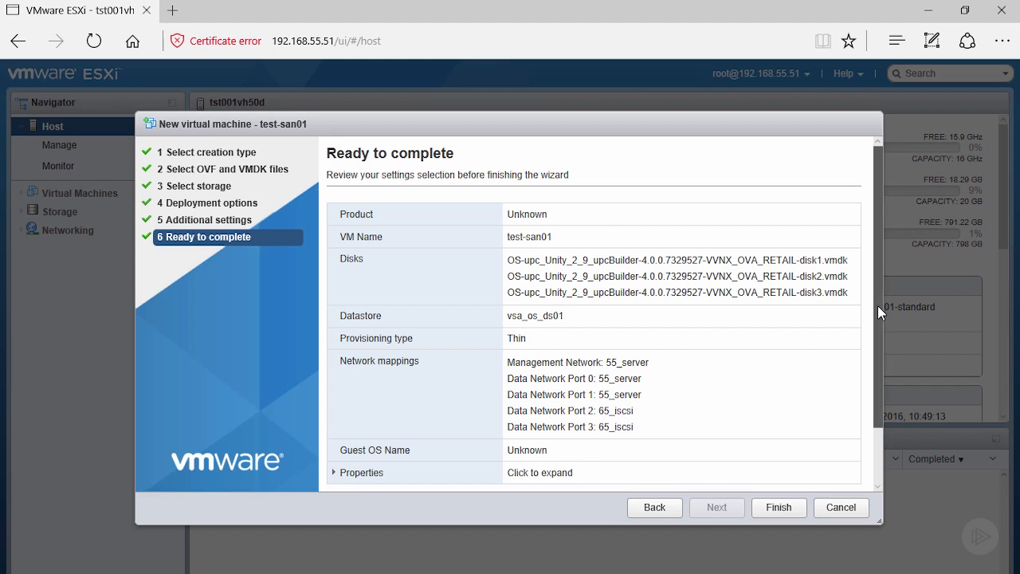
{"action": "left_click", "coordinate": [777, 506]}
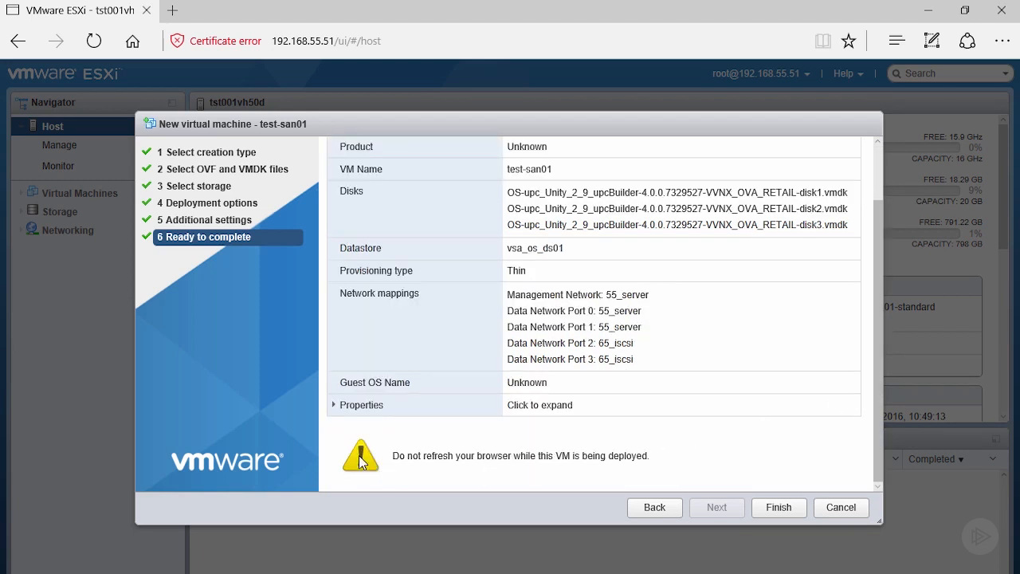
{"action": "mouse_move", "coordinate": [564, 472]}
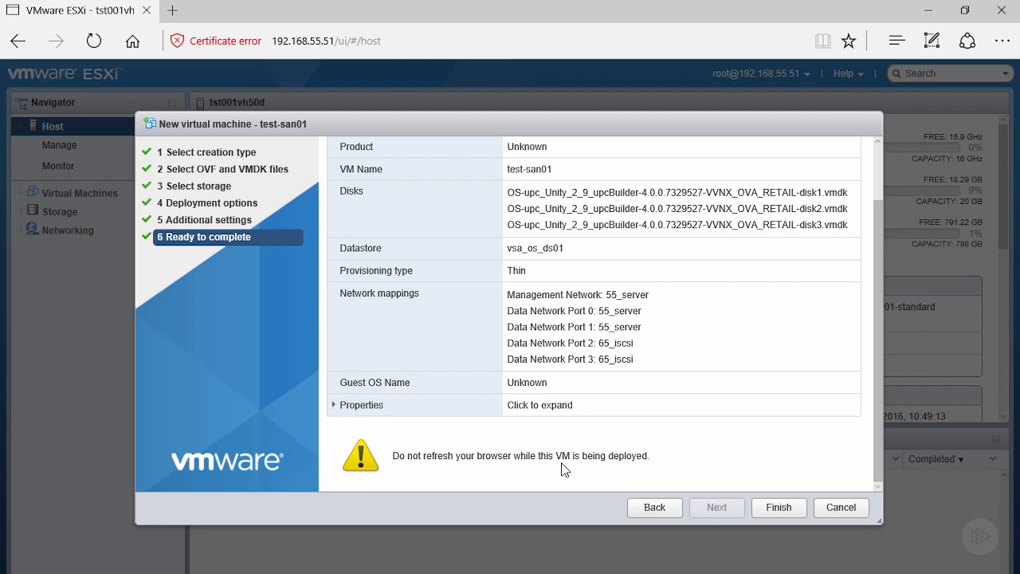
{"action": "mouse_move", "coordinate": [556, 455]}
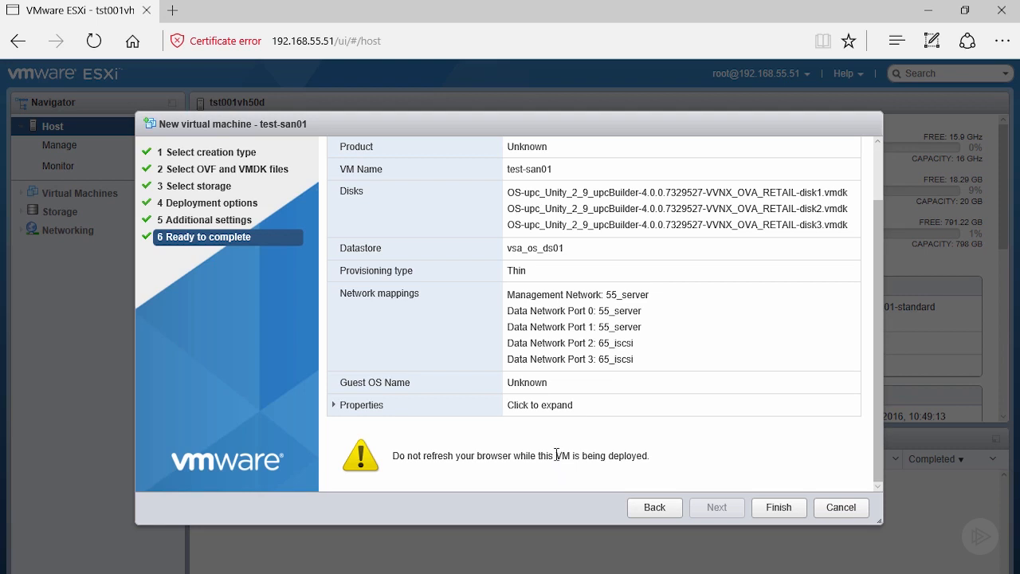
{"action": "mouse_move", "coordinate": [555, 455]}
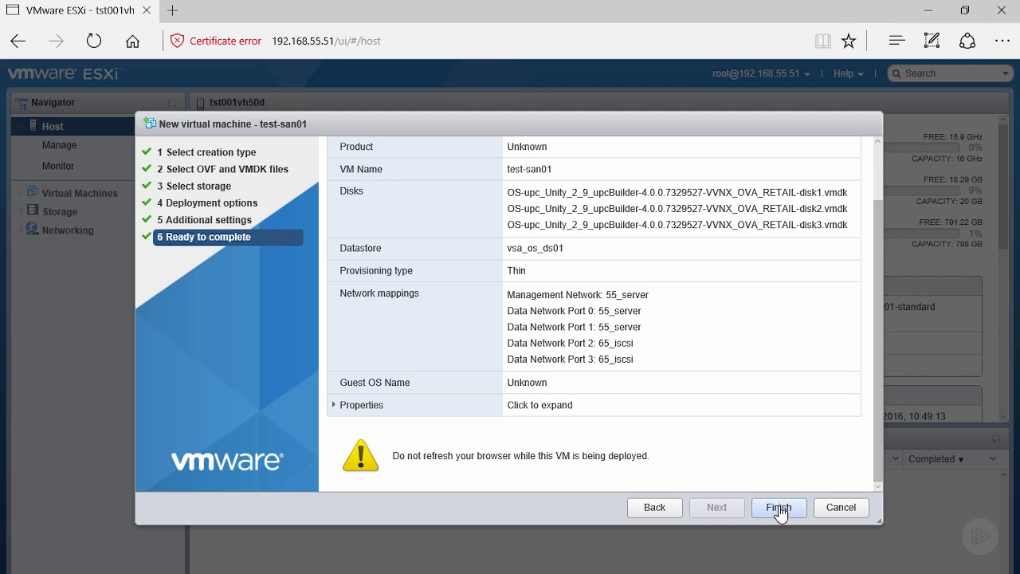
Finish the wizard to deploy test-san01, then dismiss the successful import notice.
{"action": "left_click", "coordinate": [777, 507]}
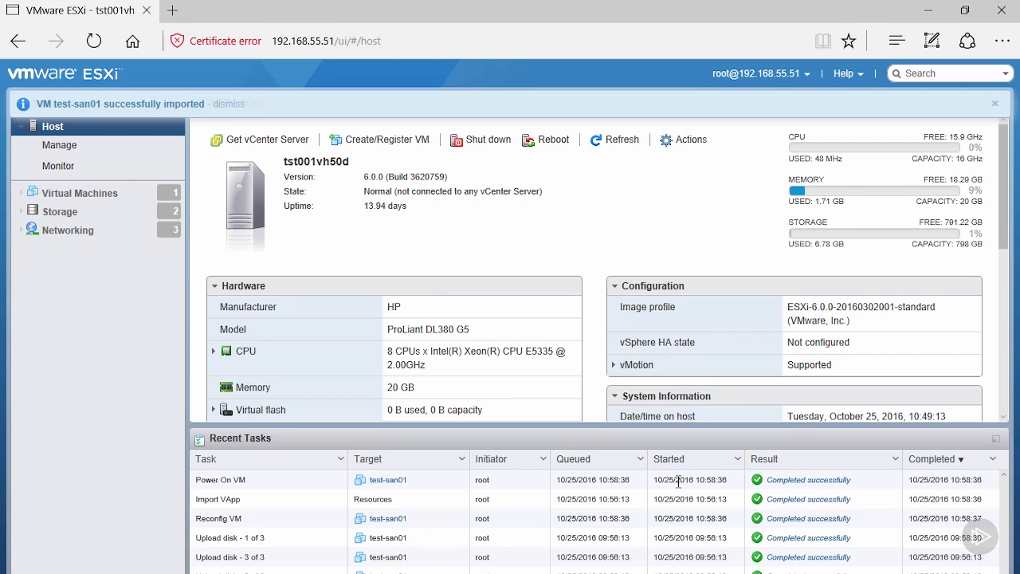
{"action": "left_click", "coordinate": [230, 104]}
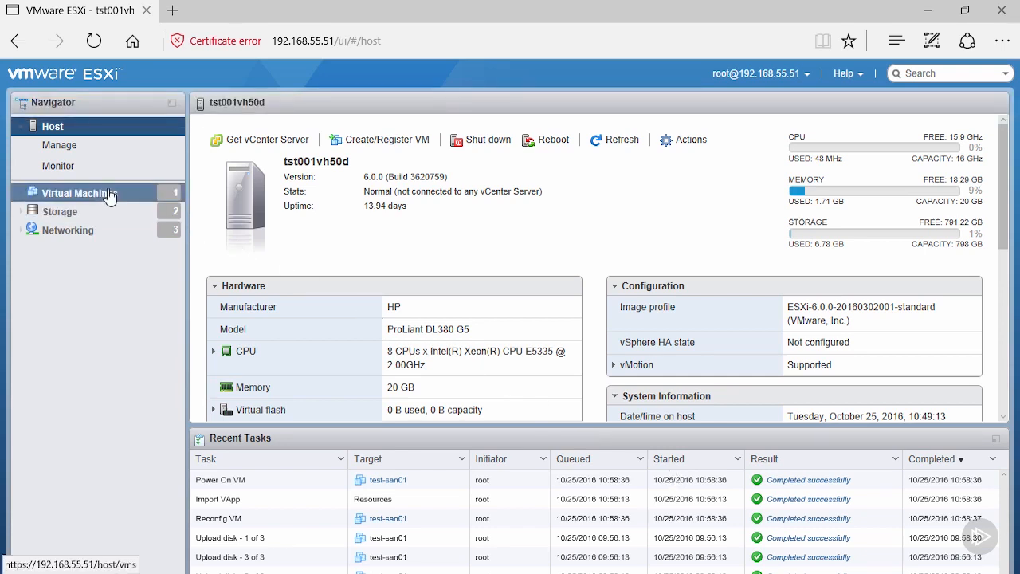
Open test-san01 from the VM list and authenticate as root to view its booting console.
{"action": "left_click", "coordinate": [79, 193]}
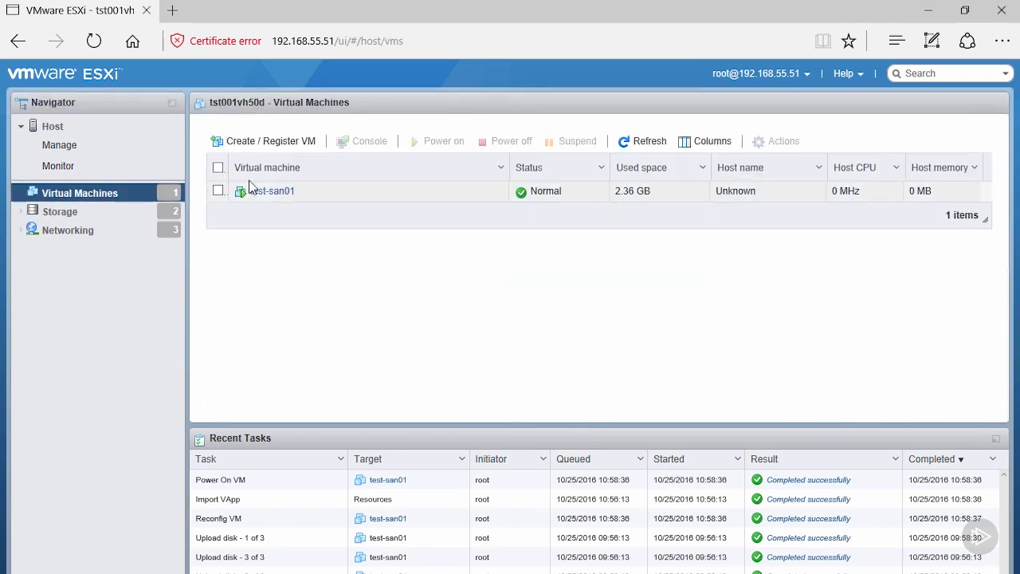
{"action": "left_click", "coordinate": [274, 191]}
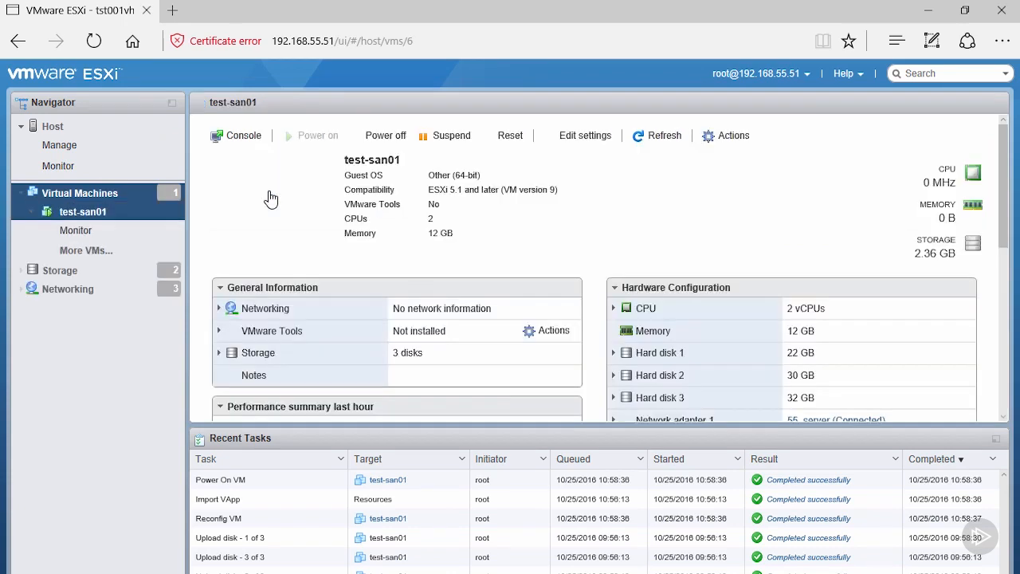
{"action": "left_click", "coordinate": [242, 134]}
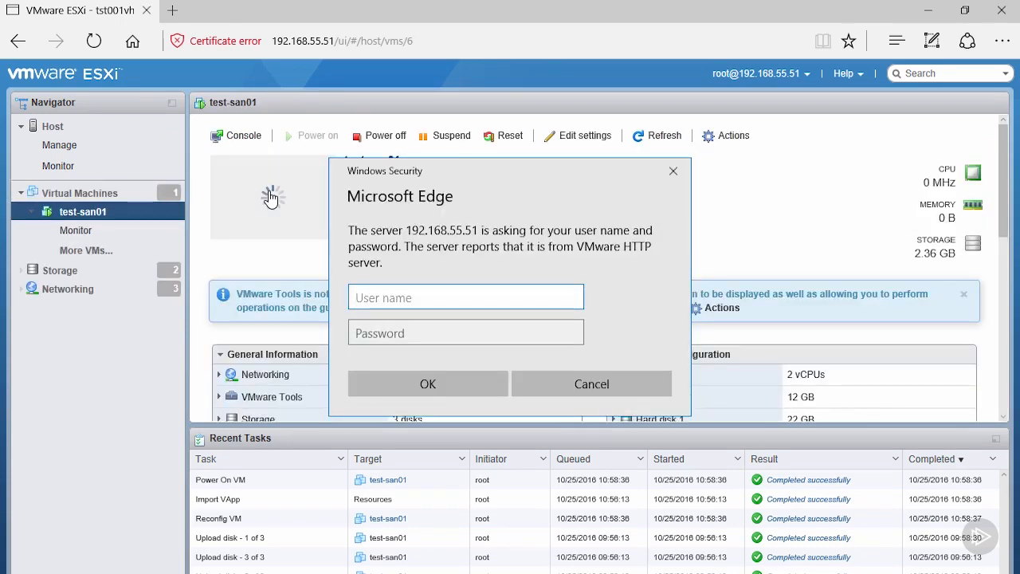
{"action": "type", "text": "root"}
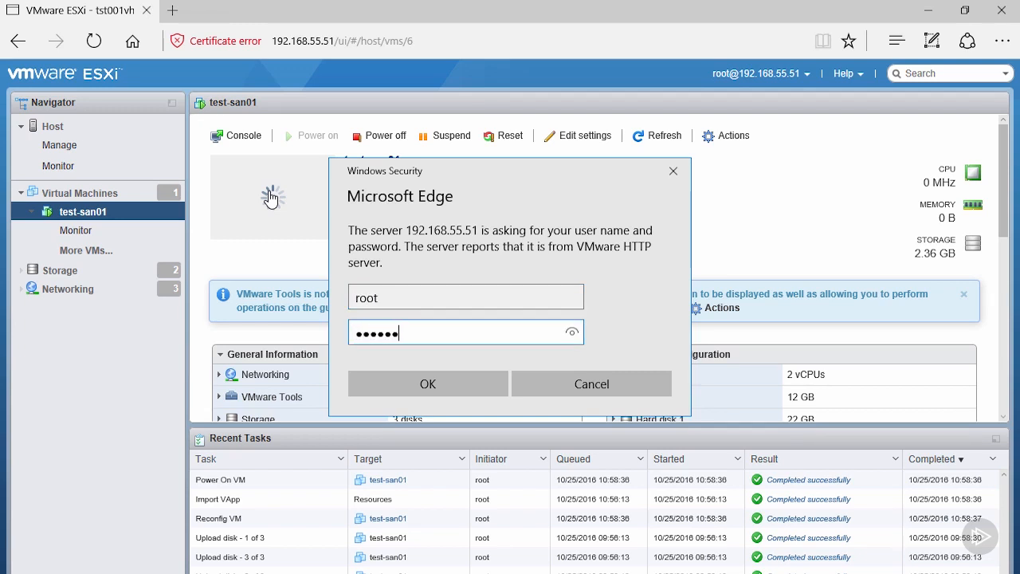
{"action": "left_click", "coordinate": [427, 382]}
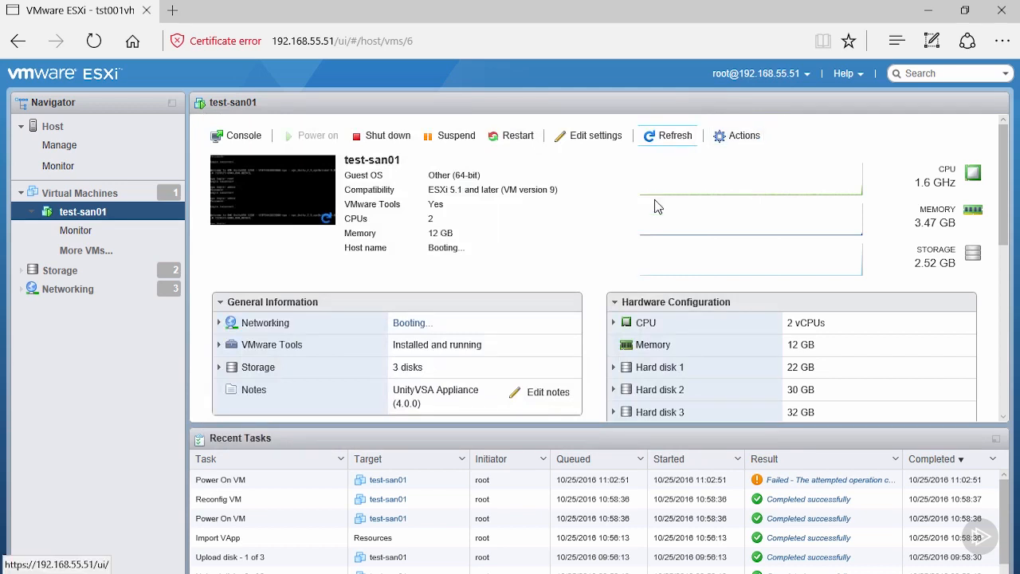
{"action": "mouse_move", "coordinate": [370, 258]}
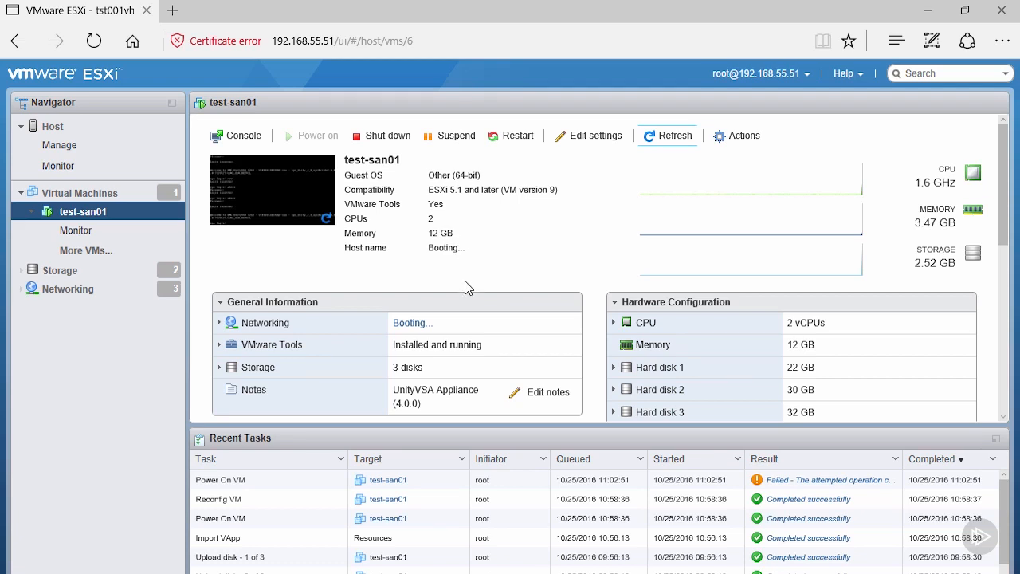
{"action": "mouse_move", "coordinate": [536, 245]}
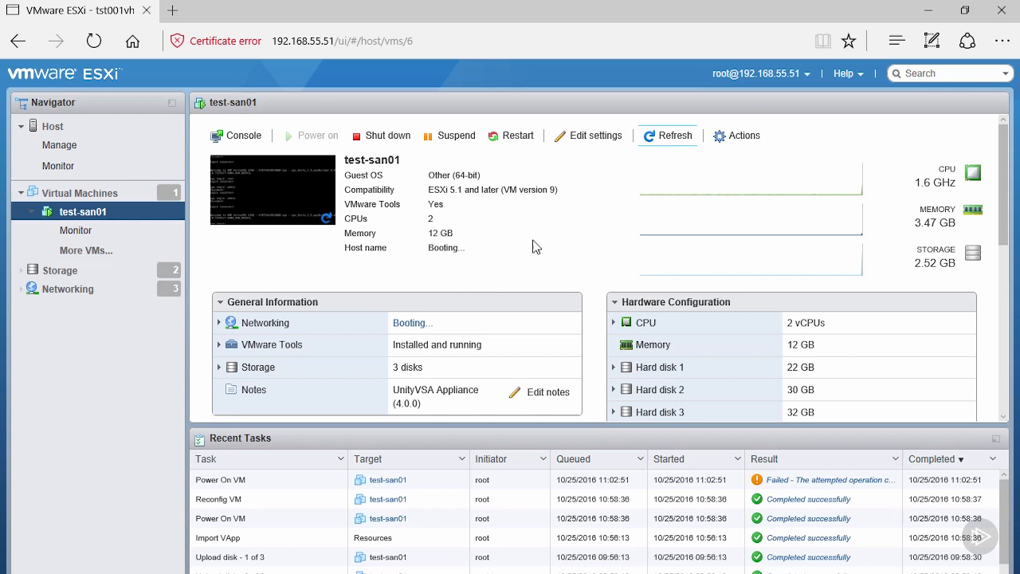
Refresh test-san01 until it finishes booting and reports host name VIRT1643D2XDQD.
{"action": "left_click", "coordinate": [667, 136]}
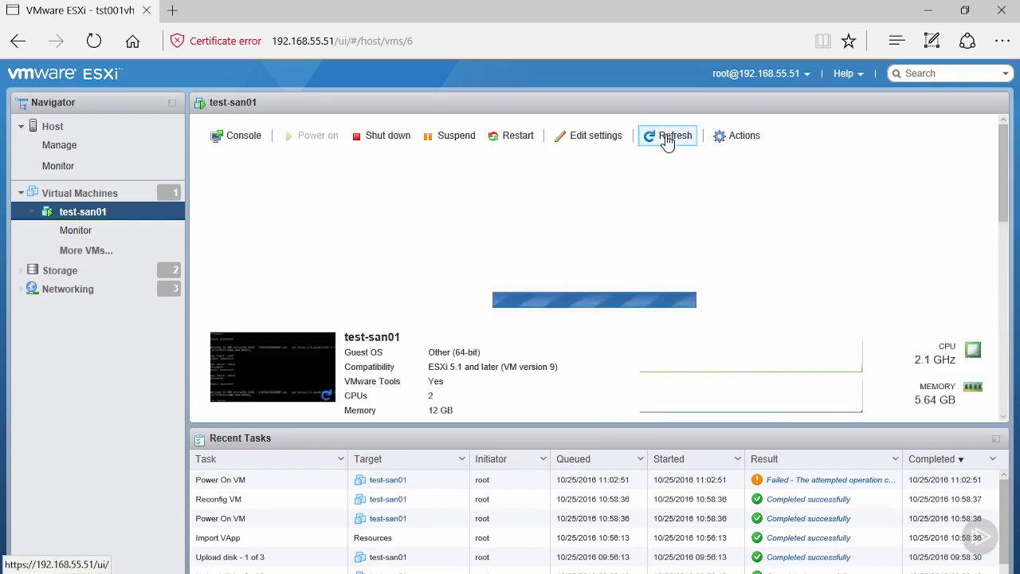
{"action": "left_click", "coordinate": [676, 134]}
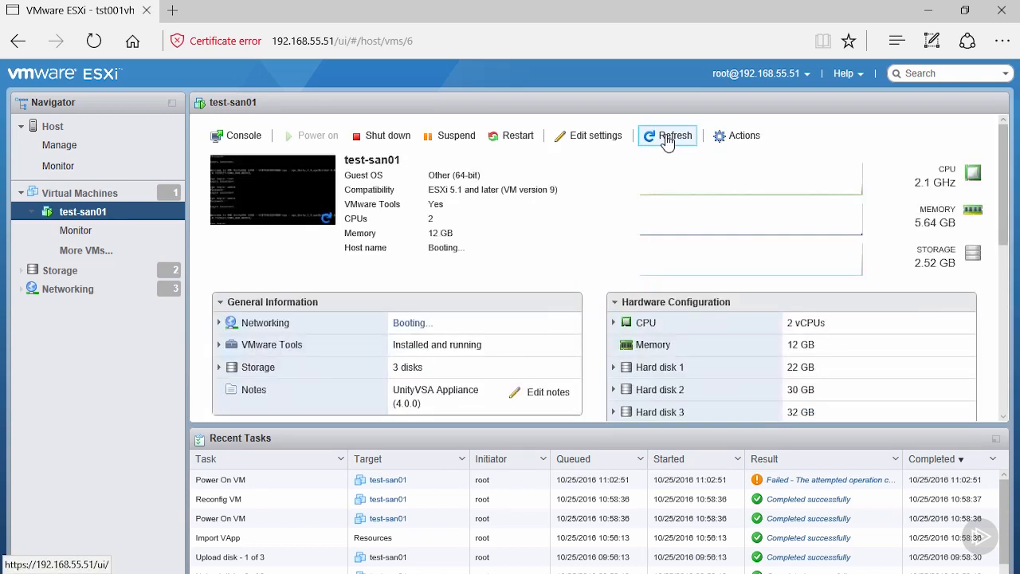
{"action": "left_click", "coordinate": [668, 136]}
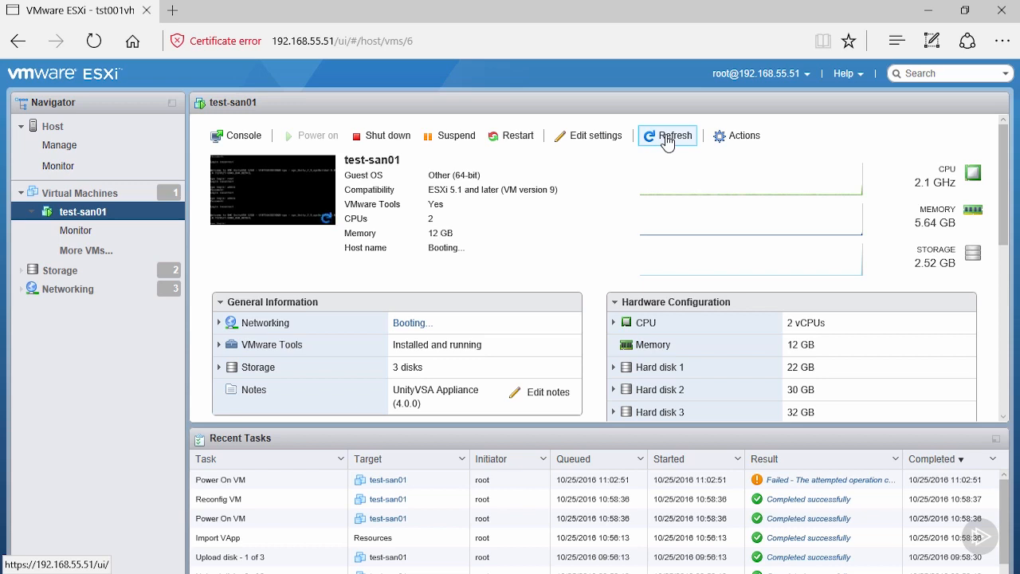
{"action": "left_click", "coordinate": [668, 136]}
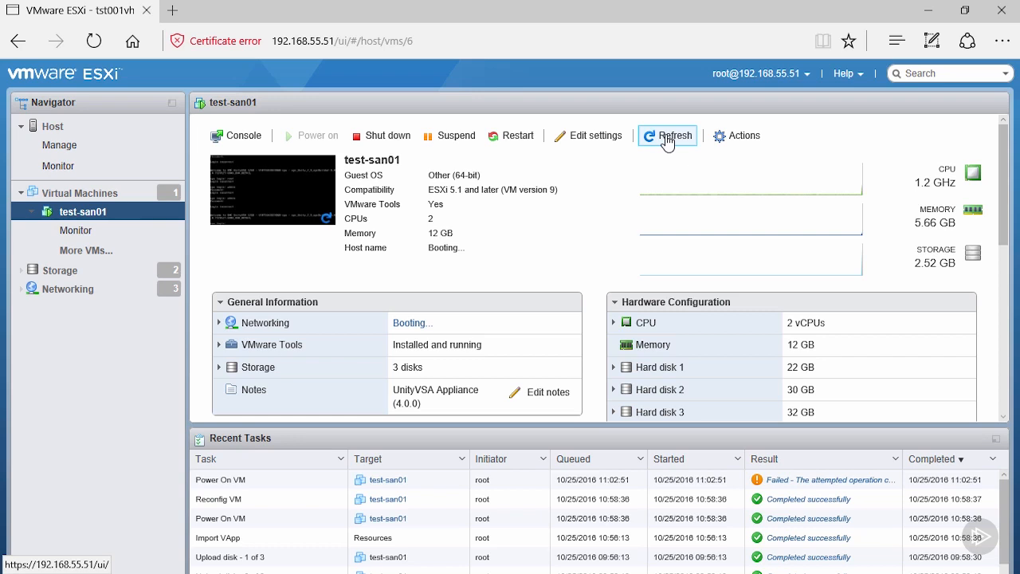
{"action": "left_click", "coordinate": [666, 136]}
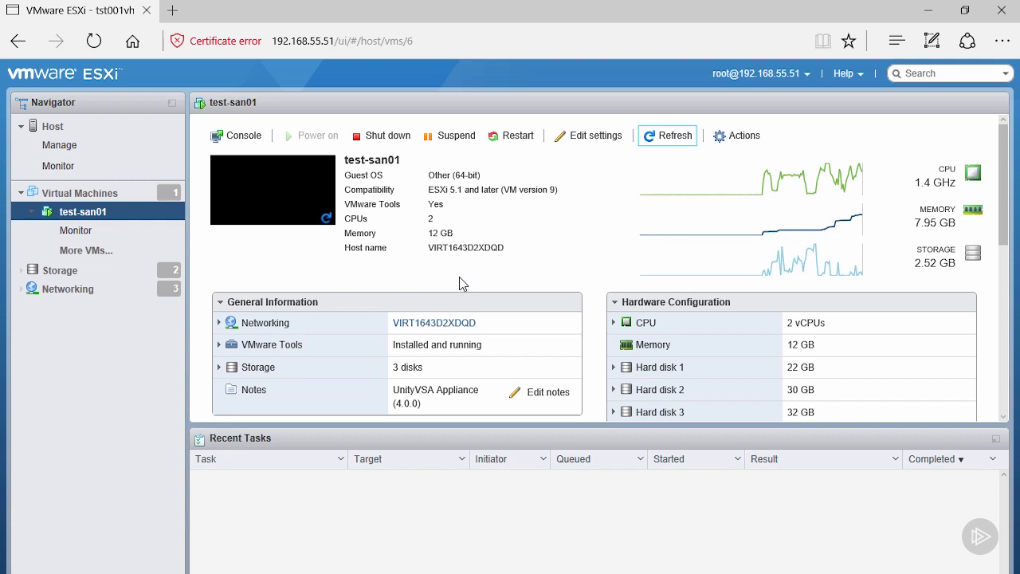
{"action": "mouse_move", "coordinate": [207, 26]}
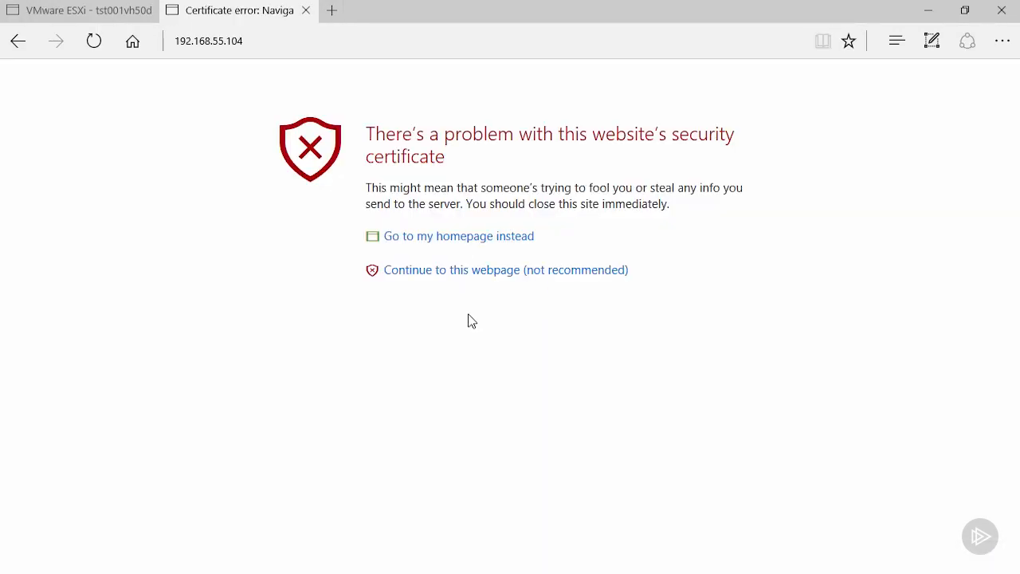
{"action": "mouse_move", "coordinate": [470, 296]}
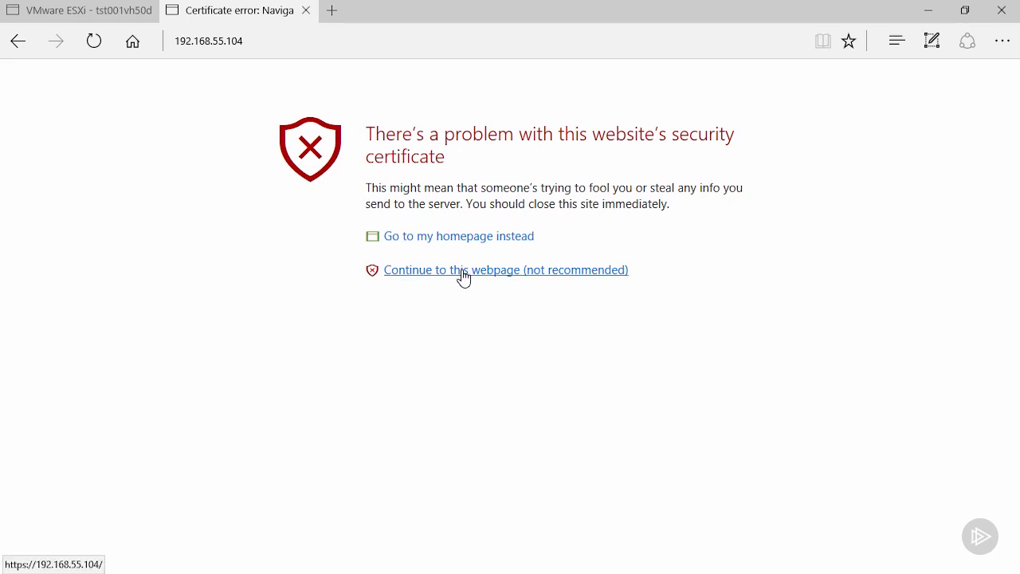
Proceed past the certificate warning so 192.168.55.104/index.html starts loading.
{"action": "left_click", "coordinate": [506, 269]}
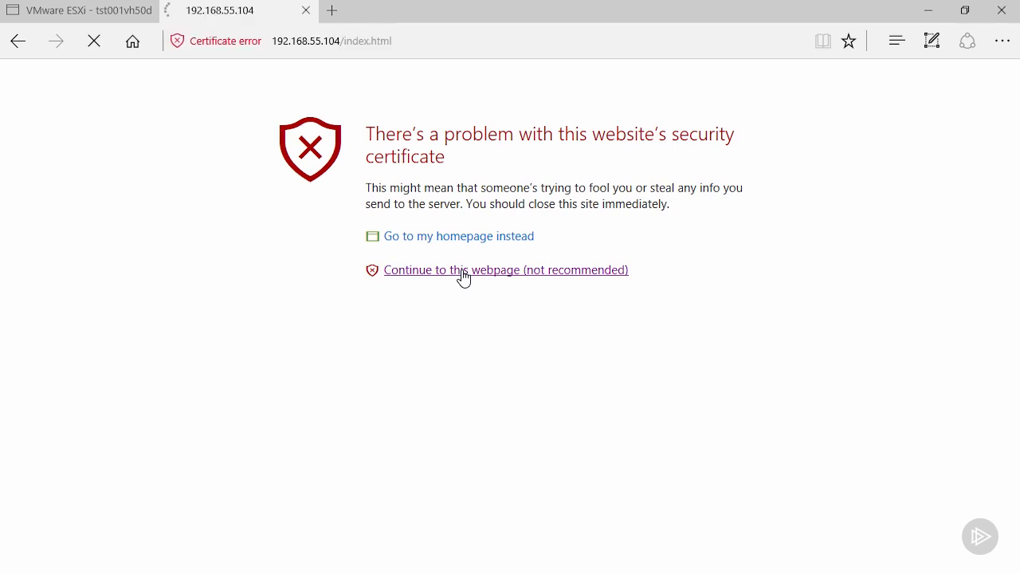